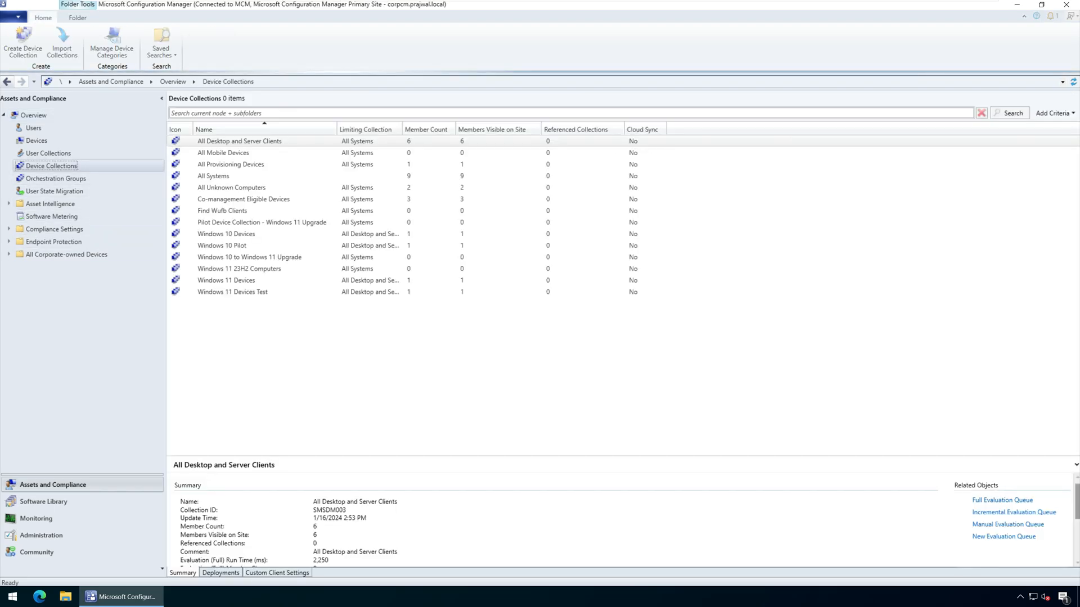
# Step: Name the new device collection 'All Co-Managed Devices' and limit it to All Systems
pyautogui.click(22, 41)
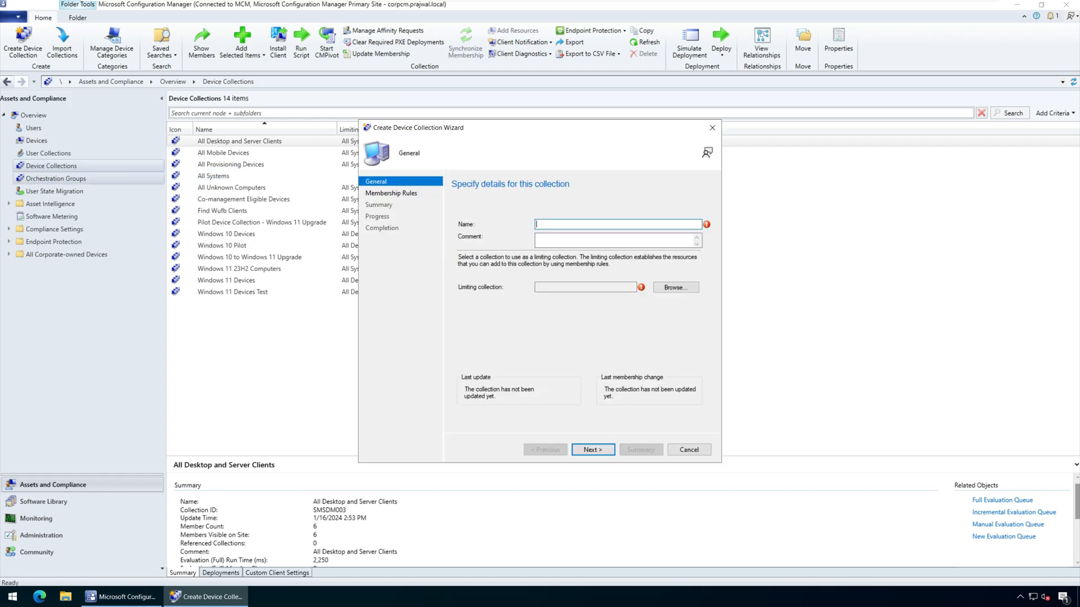
pyautogui.write('All Co-Managed Devices')
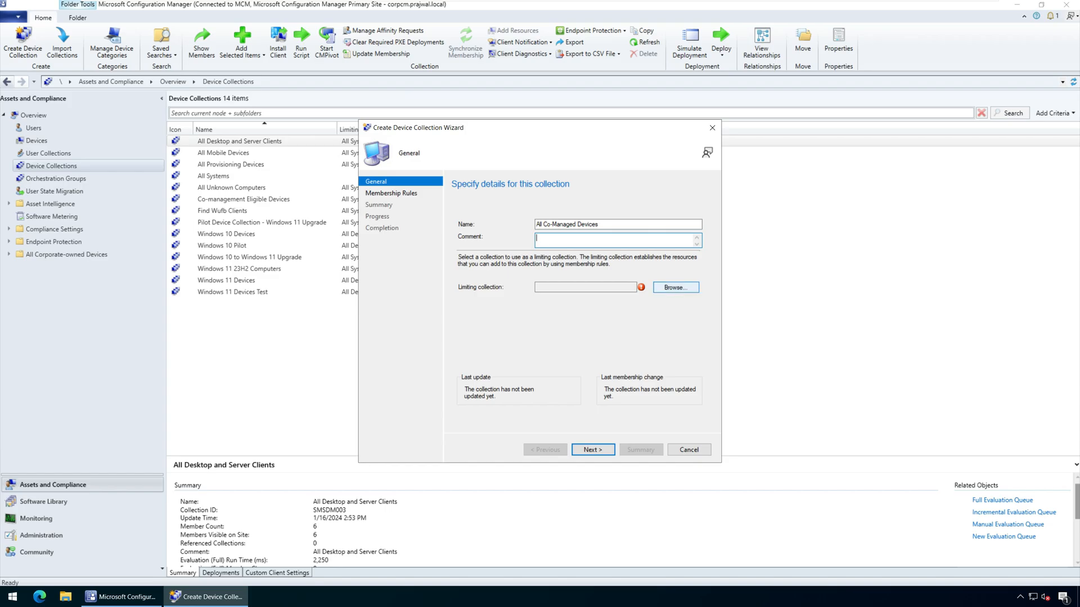
pyautogui.click(674, 288)
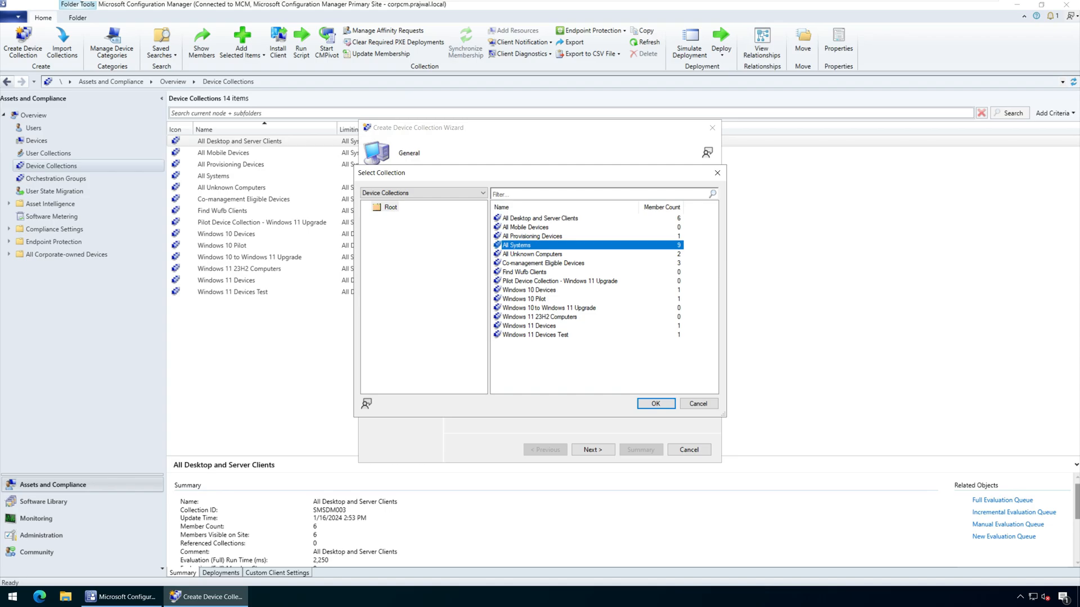
pyautogui.click(654, 403)
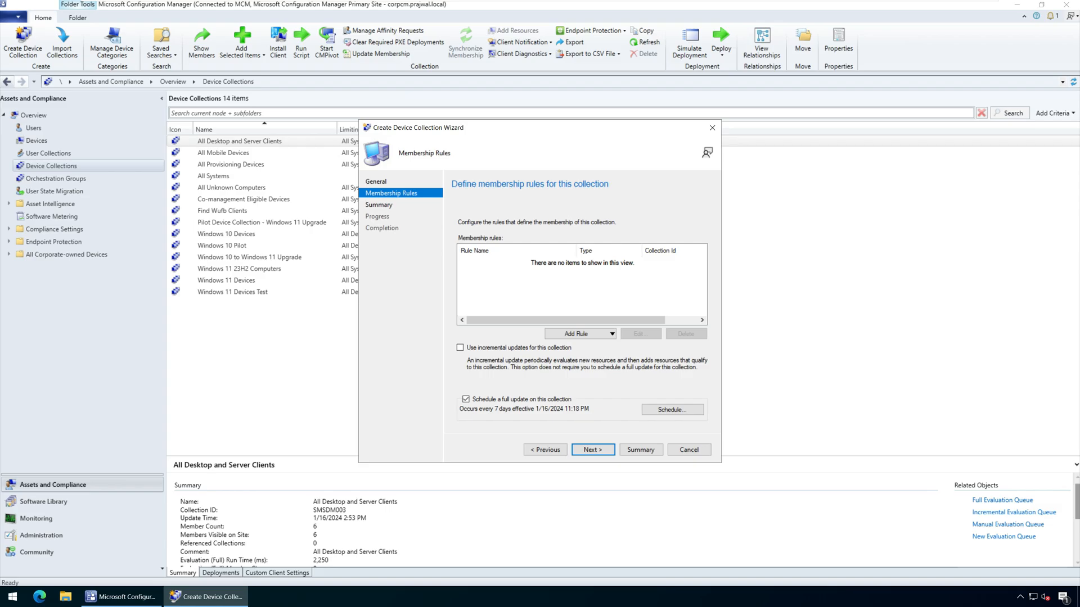
# Step: Add a query membership rule named 'Co-Managed Devices' and begin editing its query statement
pyautogui.click(579, 333)
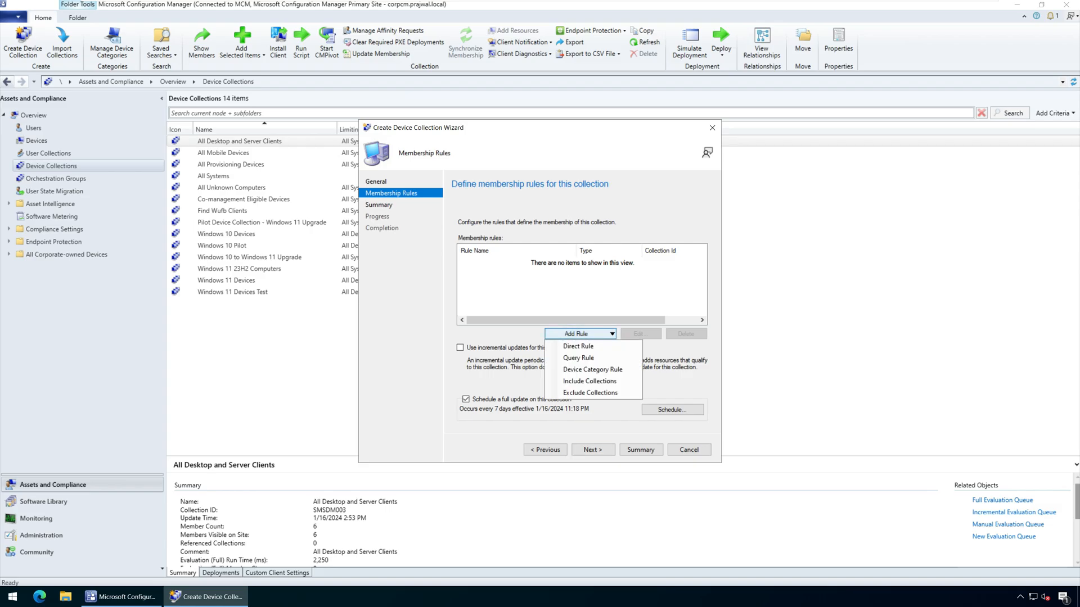
pyautogui.click(579, 358)
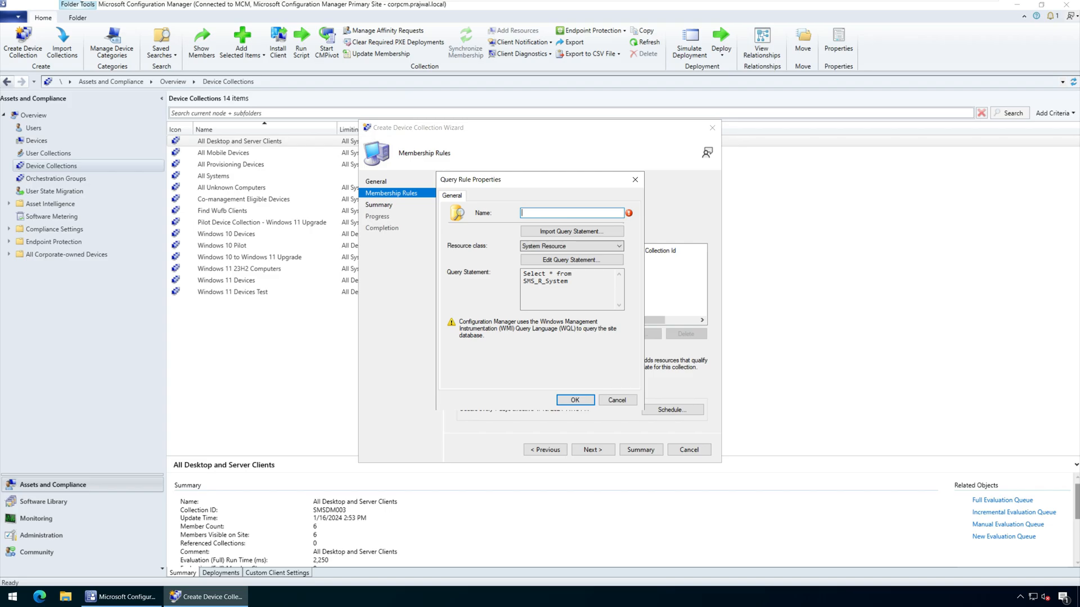
pyautogui.write('Co-Managed Devices')
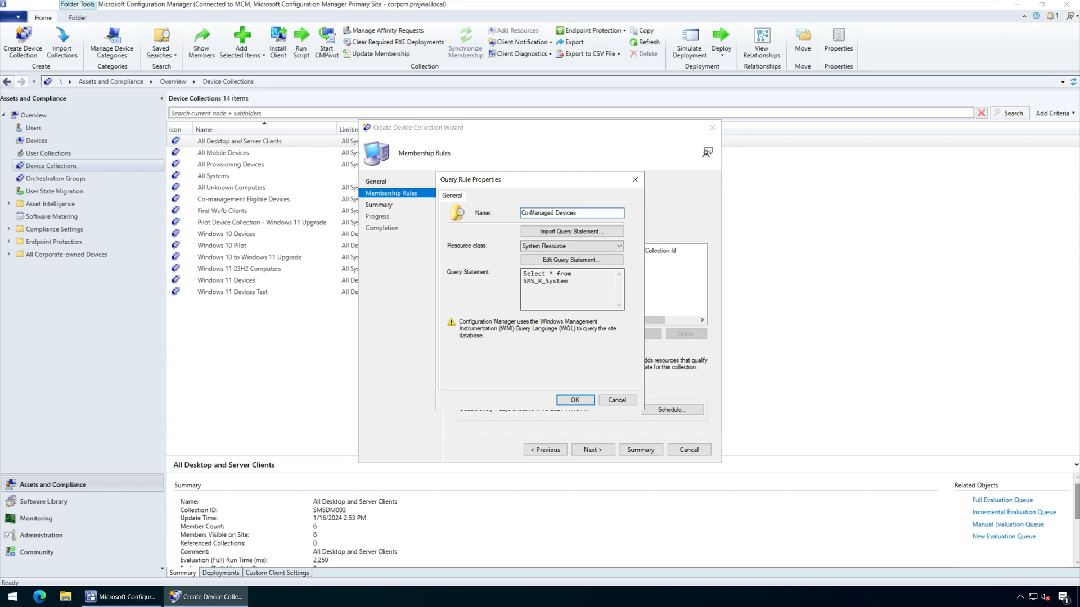
pyautogui.click(571, 260)
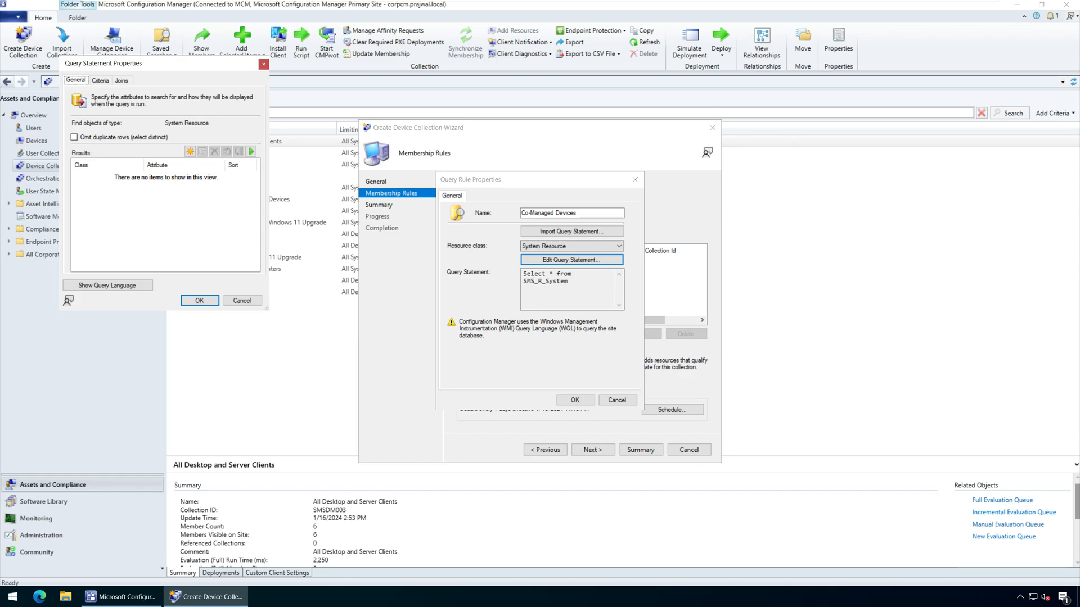
# Step: Replace the rule's query with the WQL statement selecting from SMS_R_System and confirm it
pyautogui.click(101, 80)
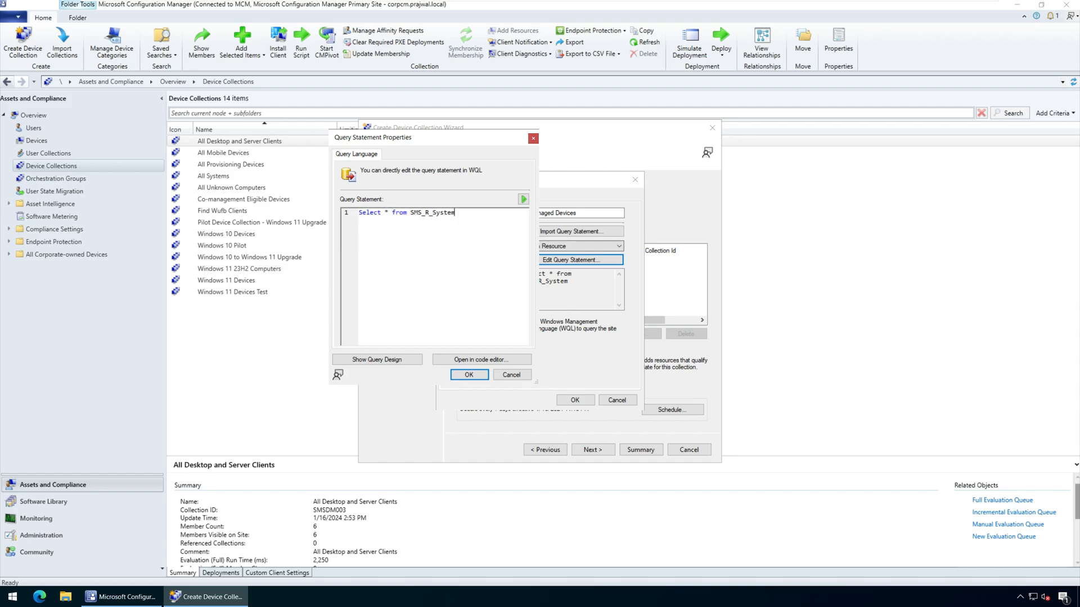
pyautogui.press('ctrl+a')
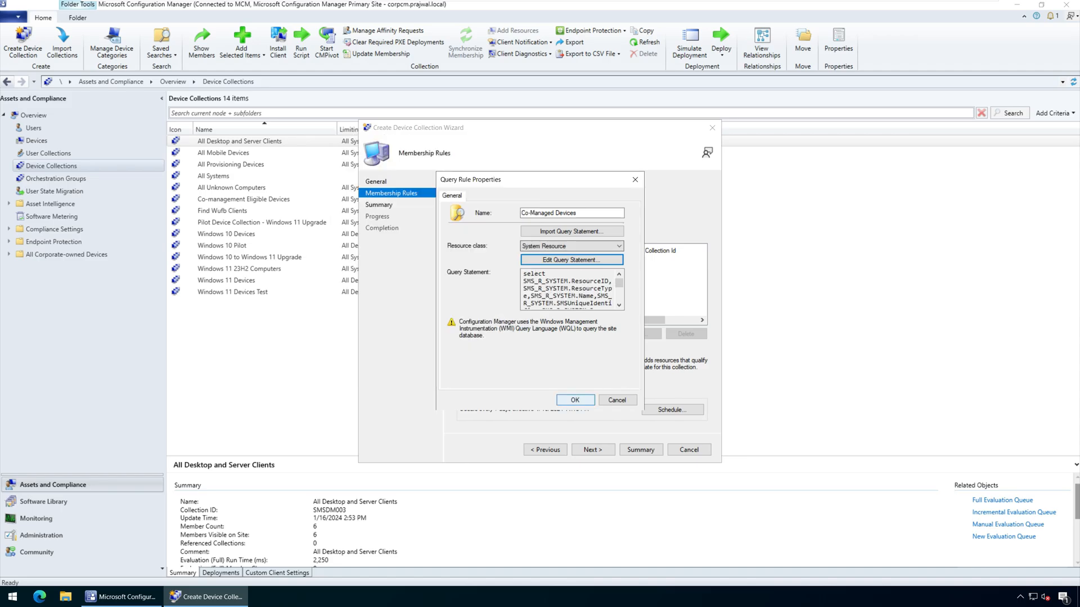
pyautogui.click(574, 400)
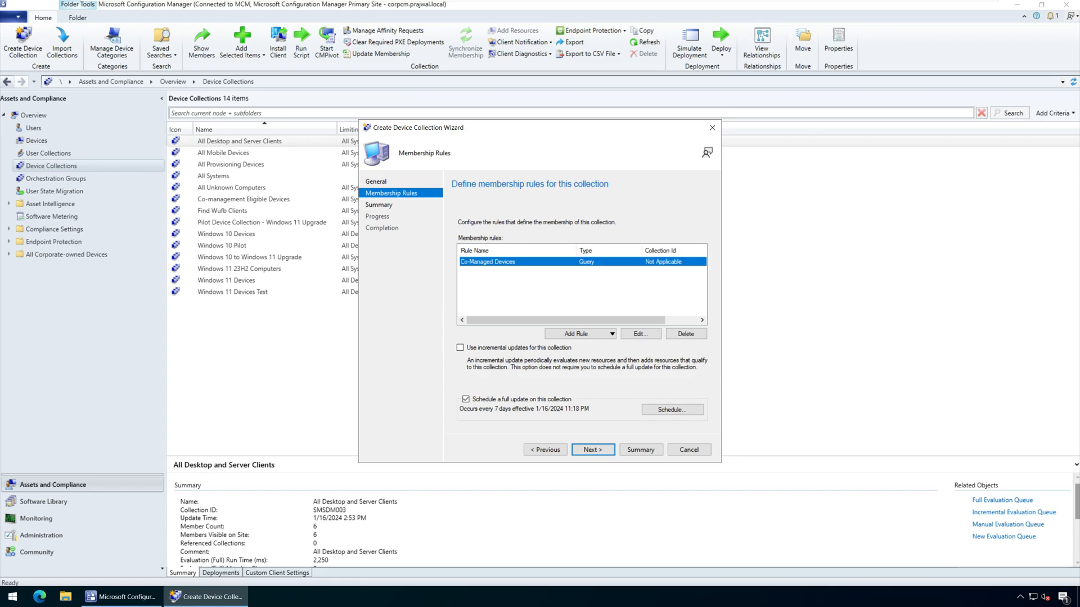
# Step: Complete the collection wizard through Summary and close it, listing All Co-Managed Devices
pyautogui.click(591, 450)
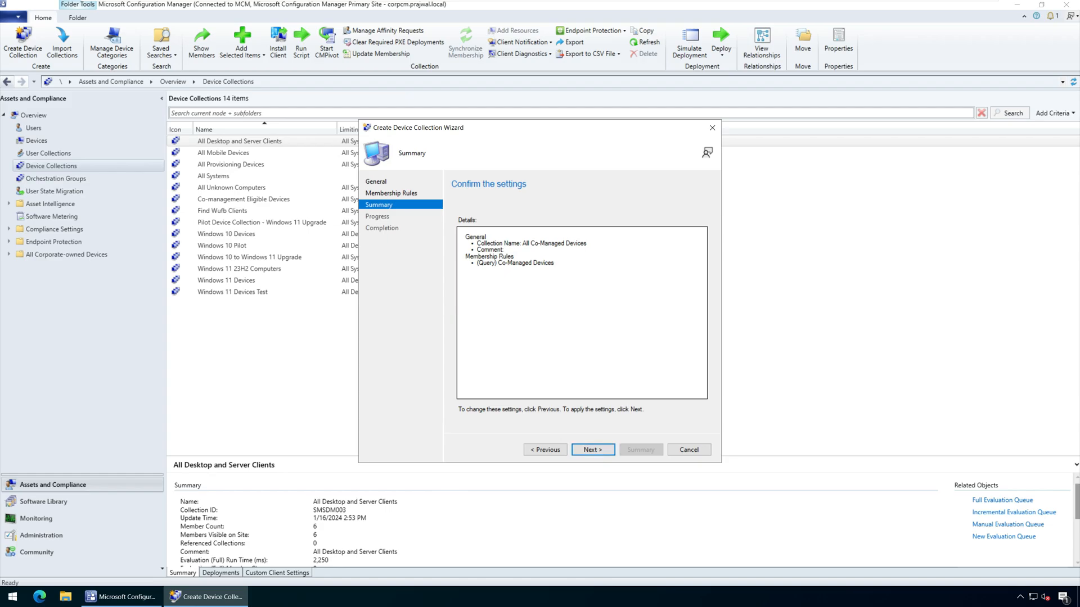
pyautogui.click(591, 449)
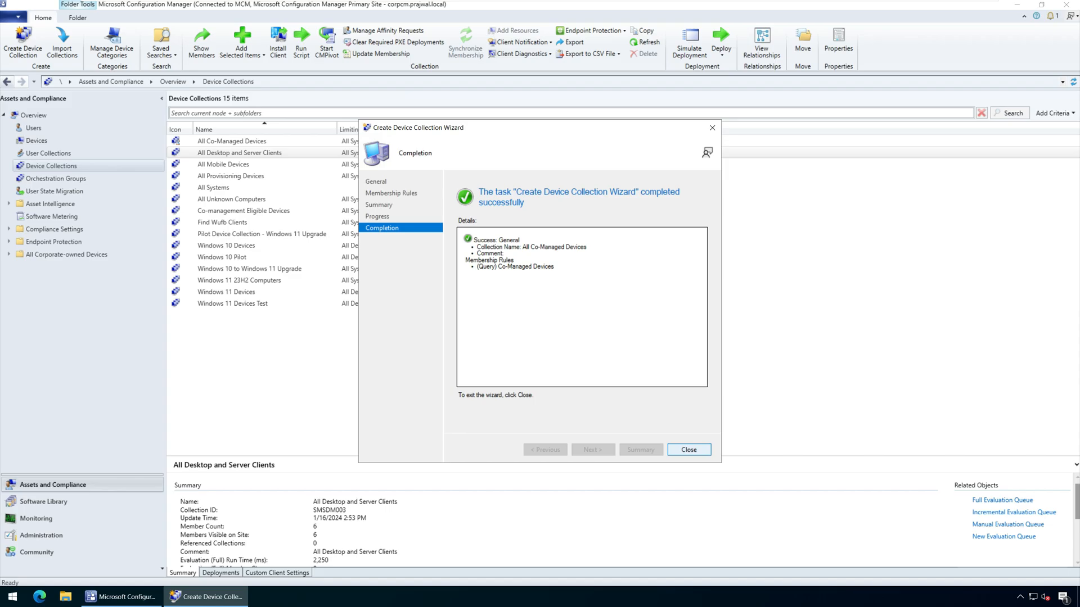
pyautogui.click(688, 449)
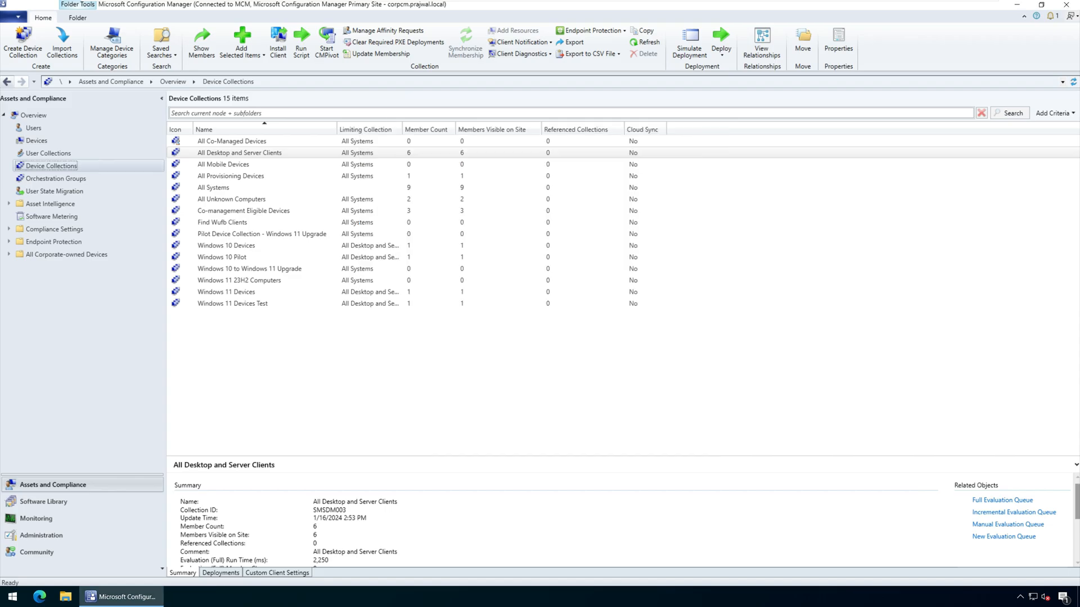
# Step: Select the All Co-Managed Devices collection to view its summary: zero members, ID MCM00027
pyautogui.click(226, 291)
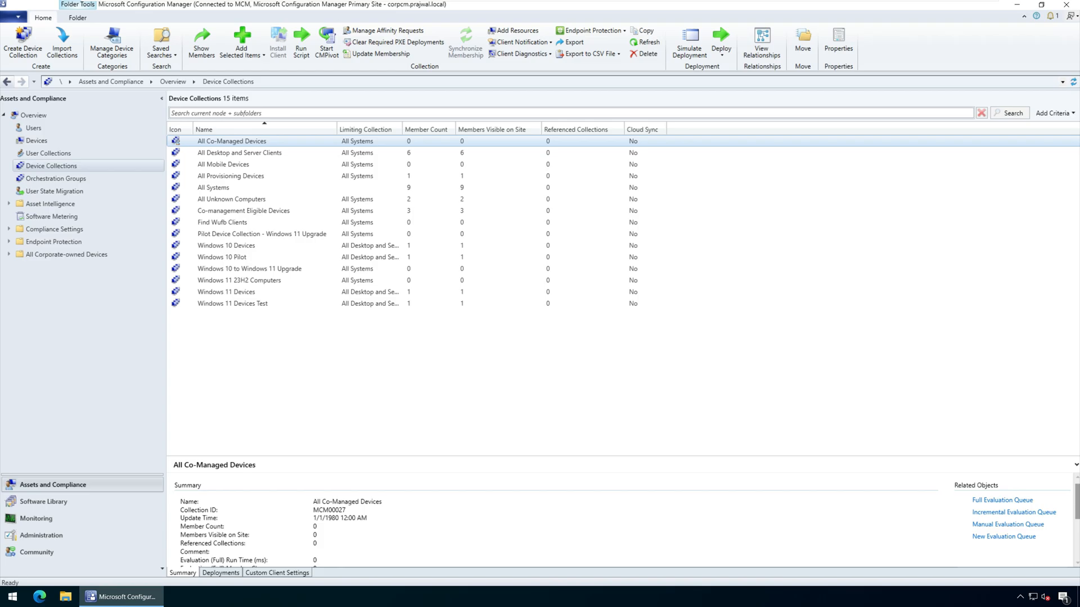
# Step: Run Update Membership on All Co-Managed Devices and confirm, bringing it to 3 members
pyautogui.rightClick(230, 141)
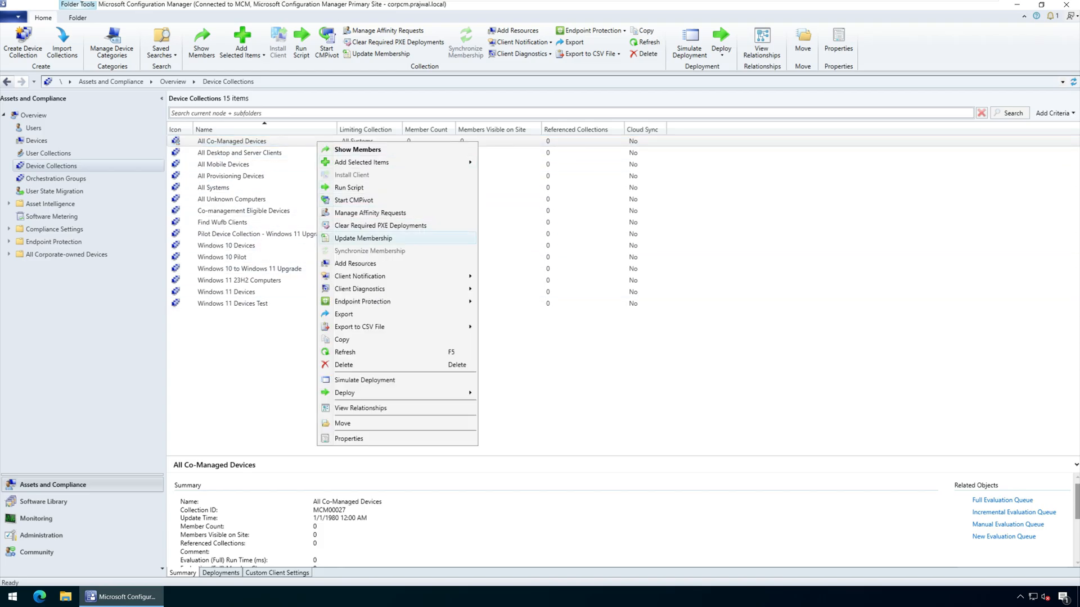
pyautogui.click(362, 237)
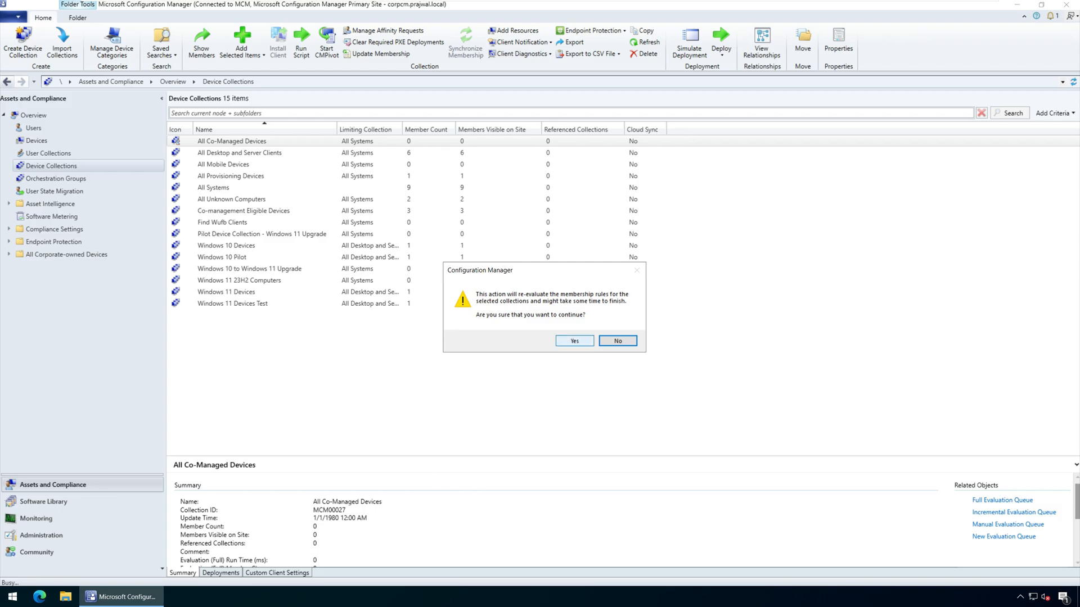
pyautogui.click(573, 341)
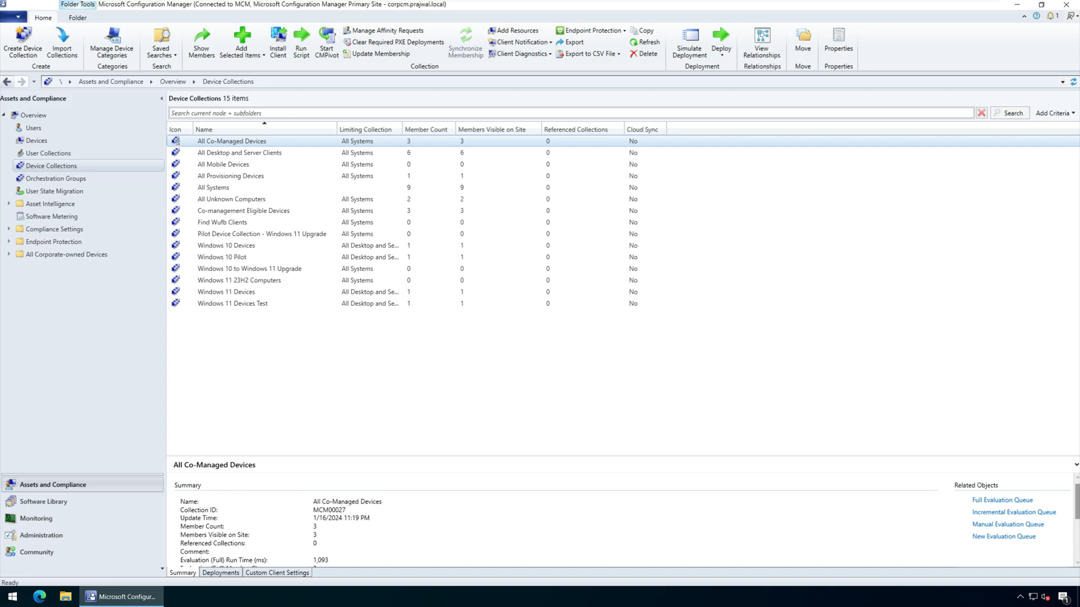